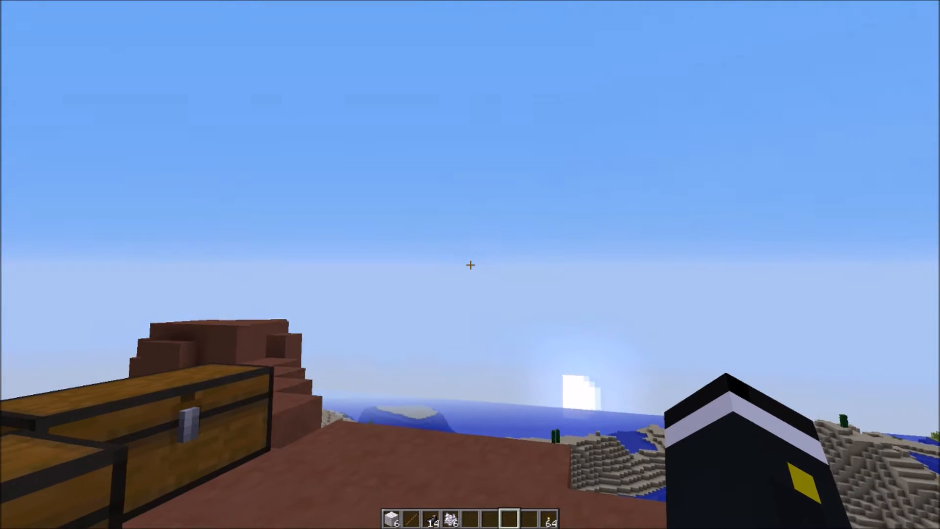
mouse_move(470, 265)
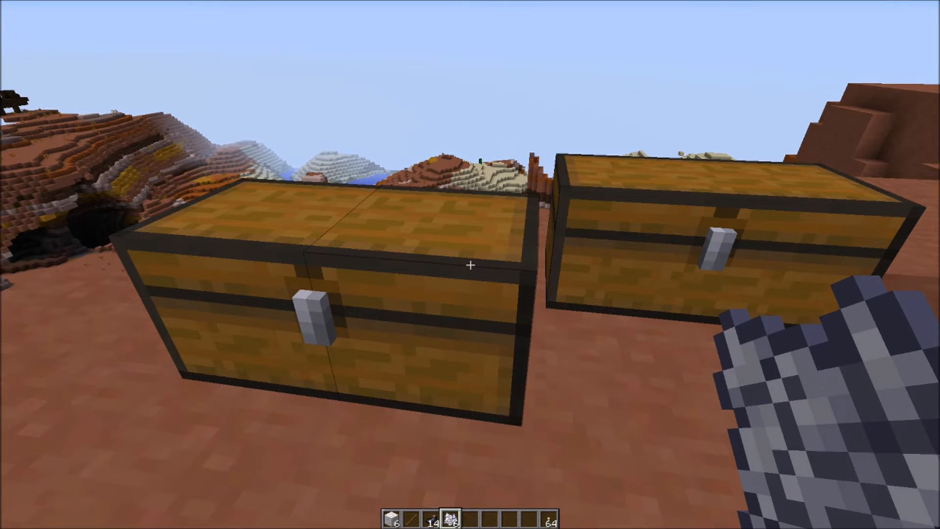
mouse_move(470, 265)
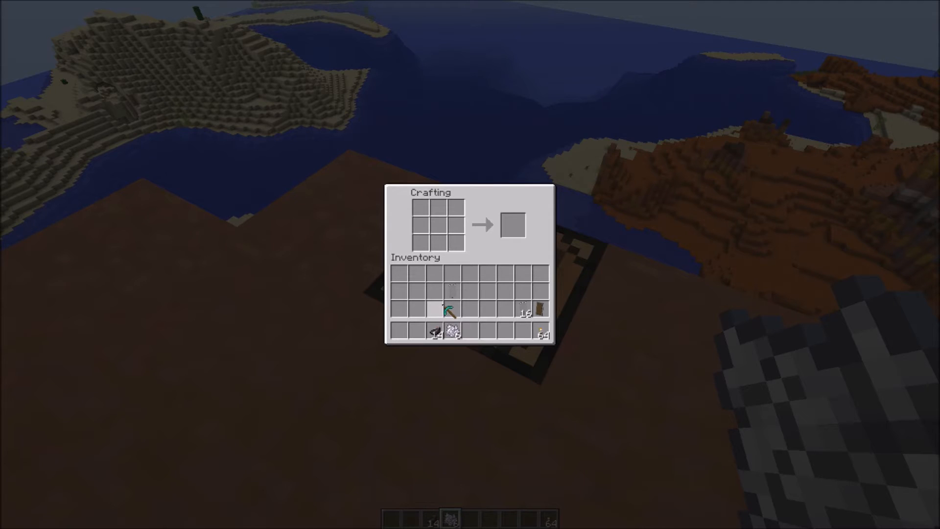
mouse_move(455, 300)
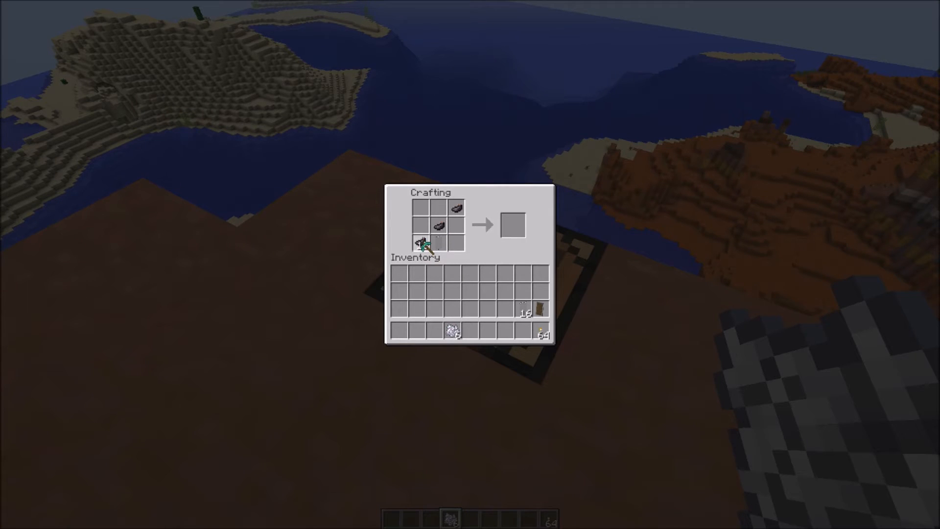
Combine the white banner with diagonal ink sacs and collect the banner with its black bend
click(421, 243)
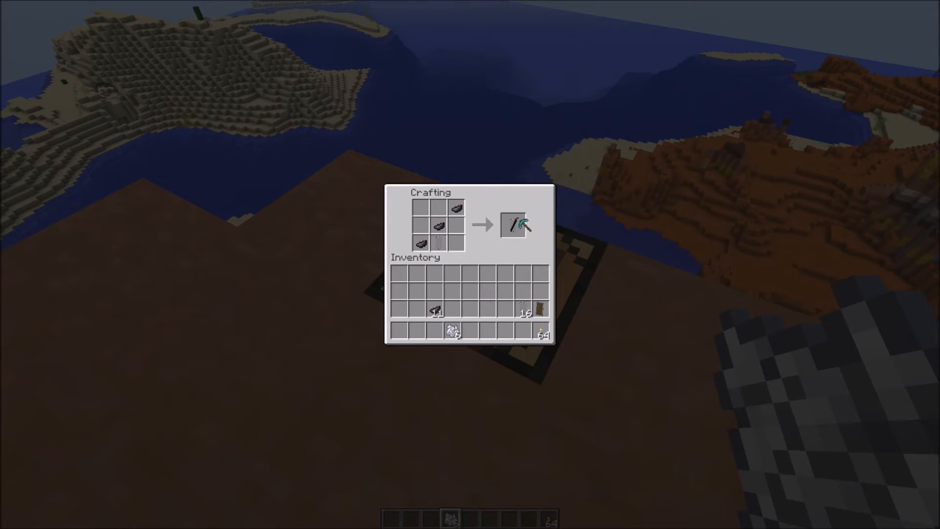
click(515, 223)
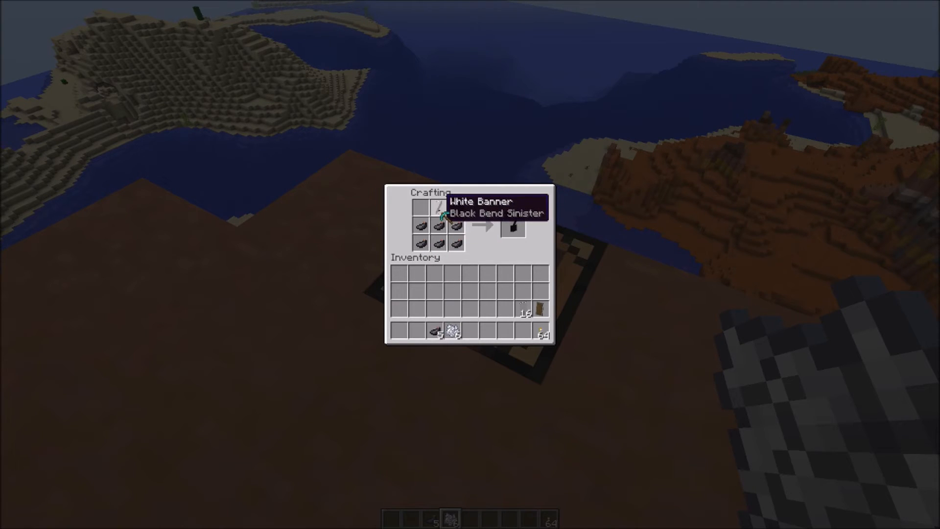
click(514, 227)
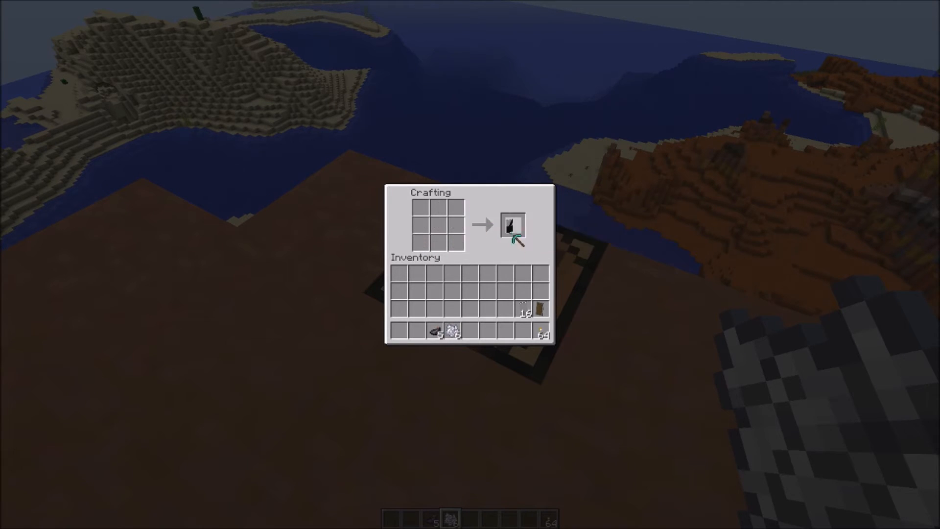
Finish the remaining ink-sac and bone-meal layers and collect the completed layered banner
click(512, 225)
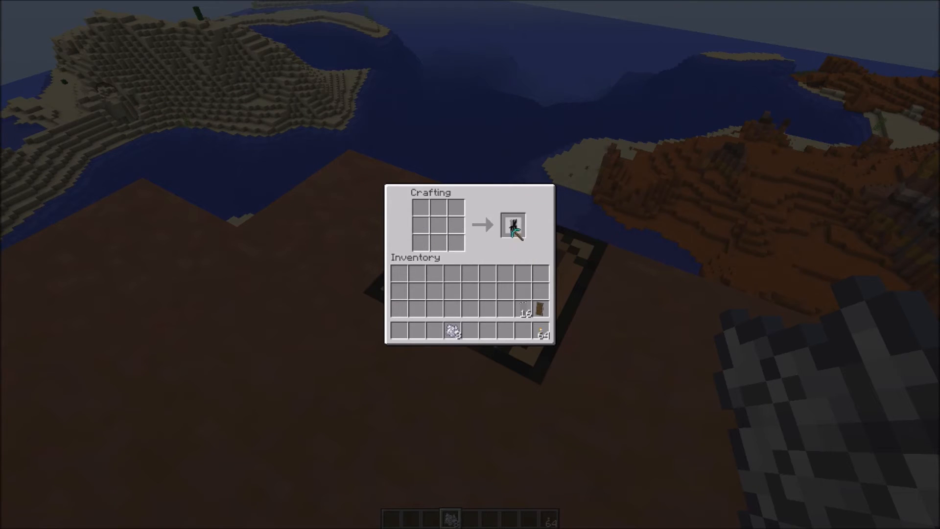
click(511, 226)
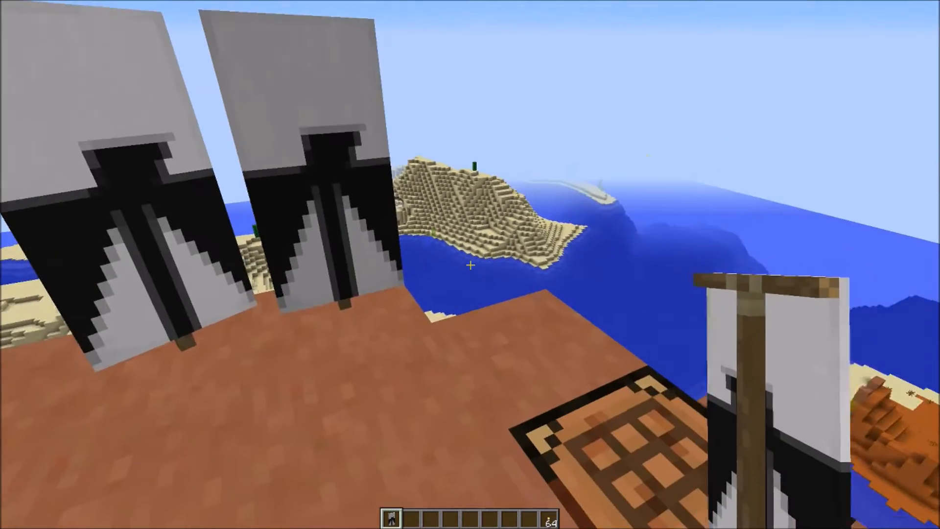
mouse_move(470, 264)
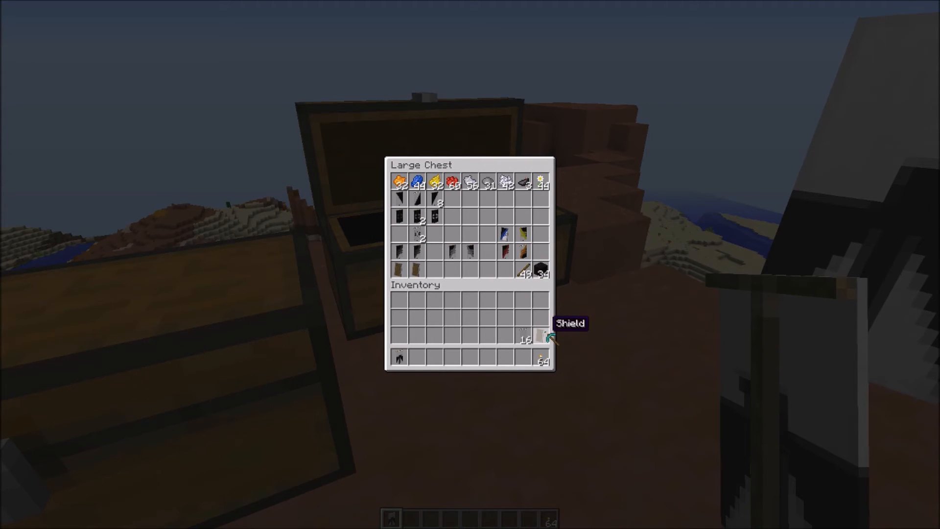
Close both large chests after checking them, keeping the patterned banner in hand
key(Escape)
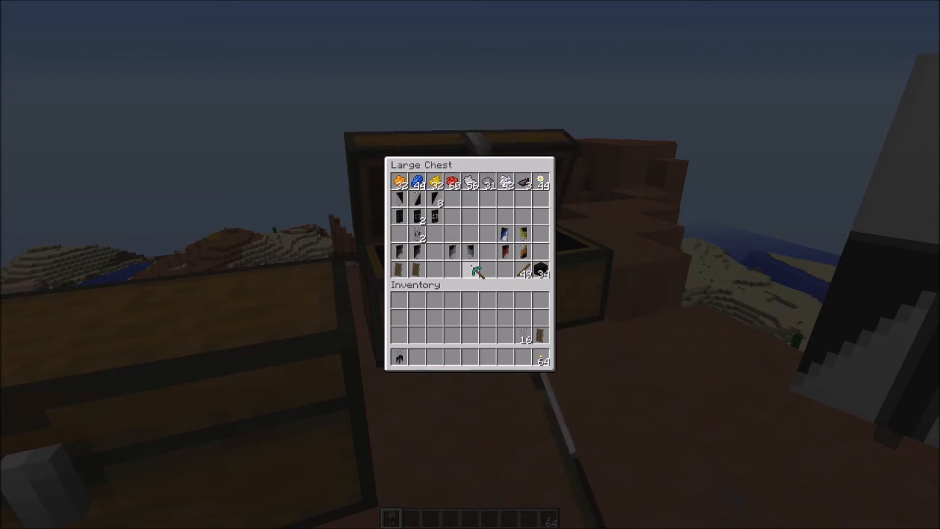
key(Escape)
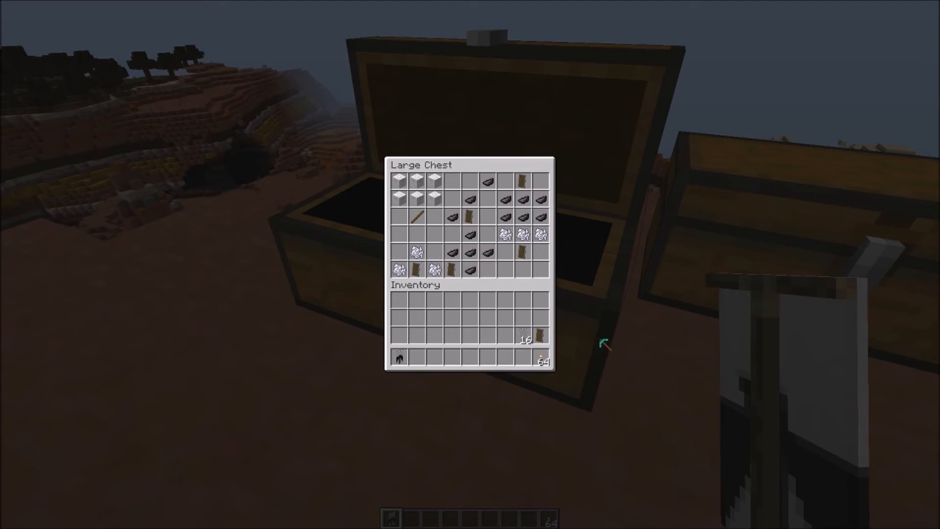
key(Escape)
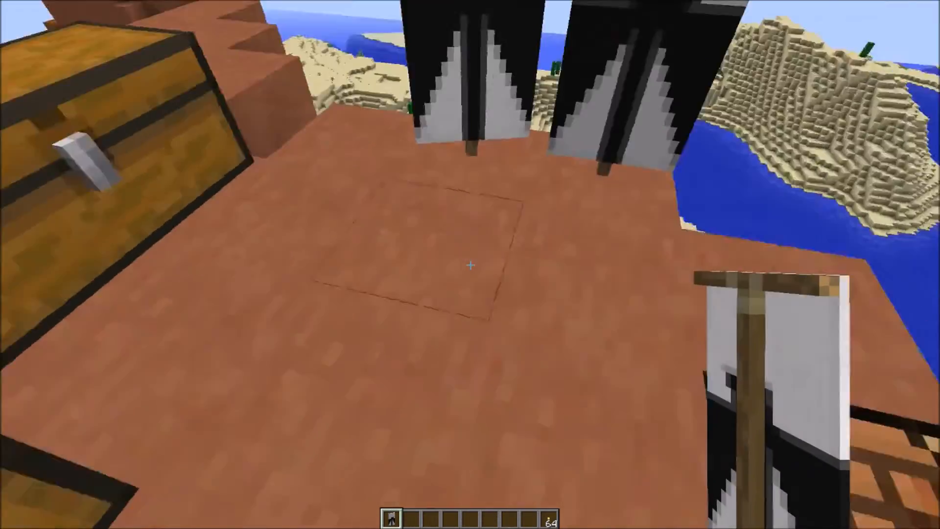
Craft the shield with the layered banner and take the decorated shield
key(e)
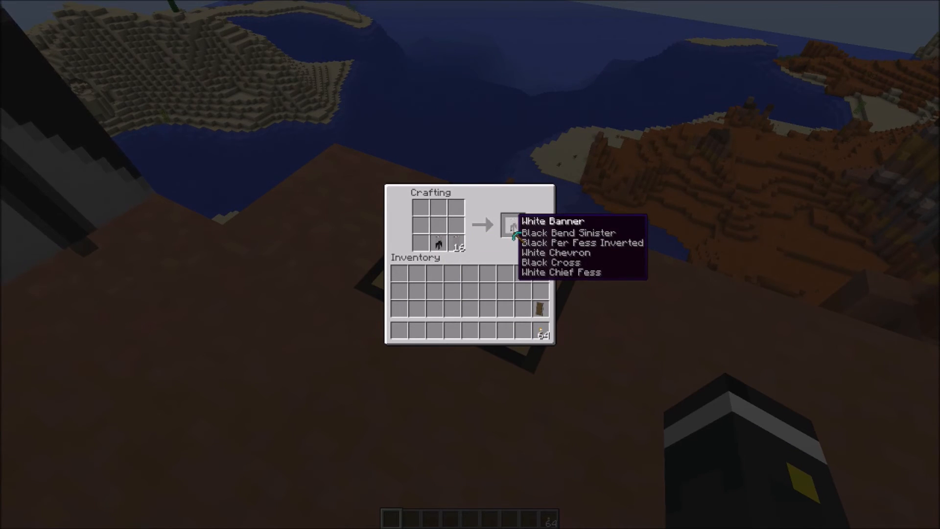
click(510, 226)
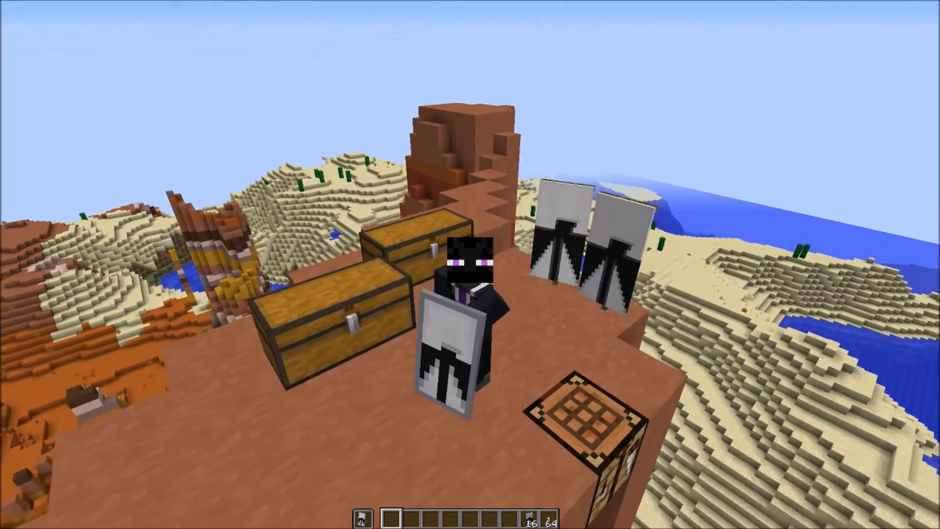
mouse_move(470, 264)
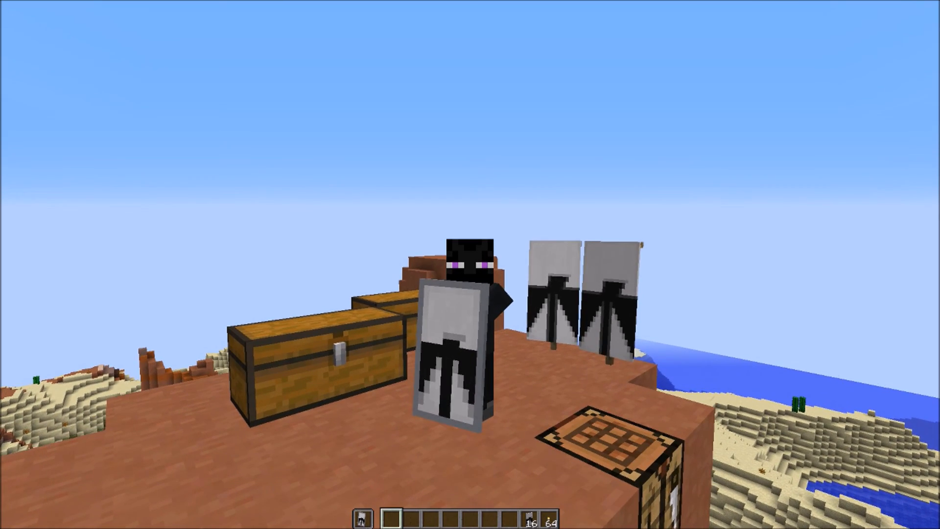
mouse_move(470, 264)
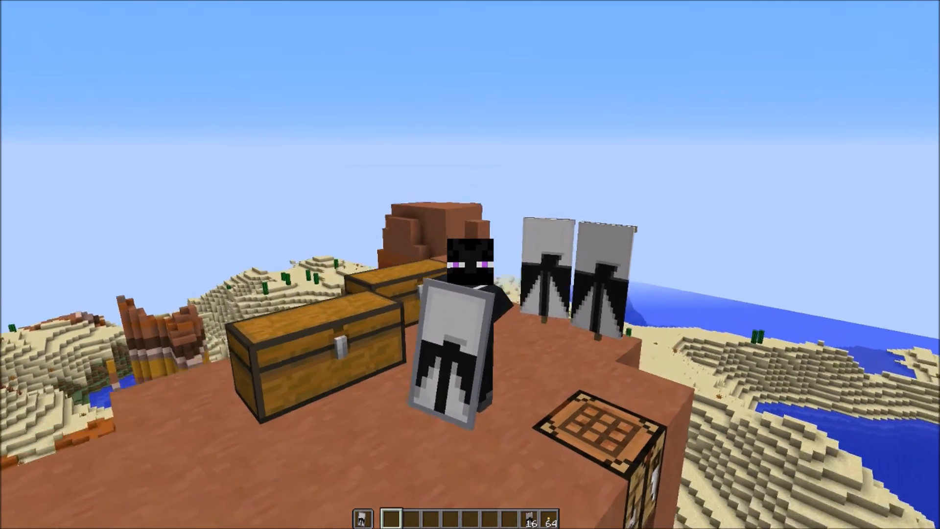